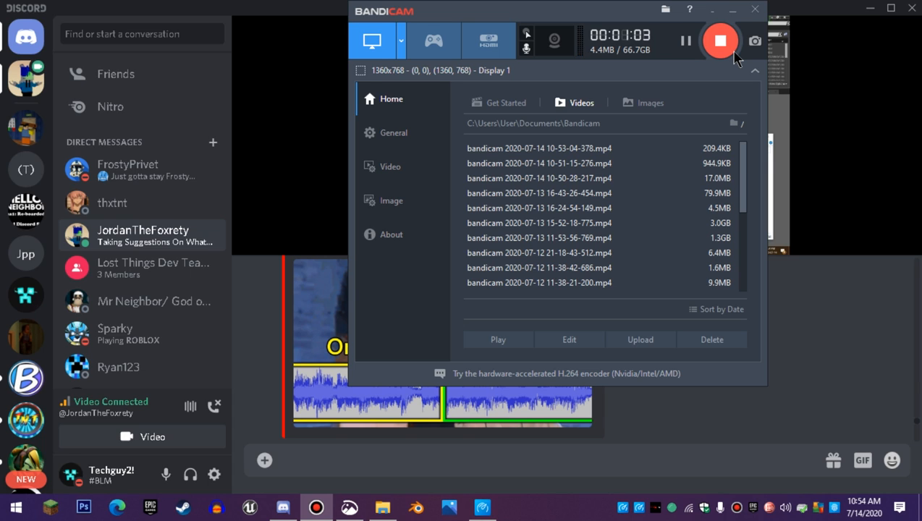
{"action": "mouse_move", "coordinate": [656, 160]}
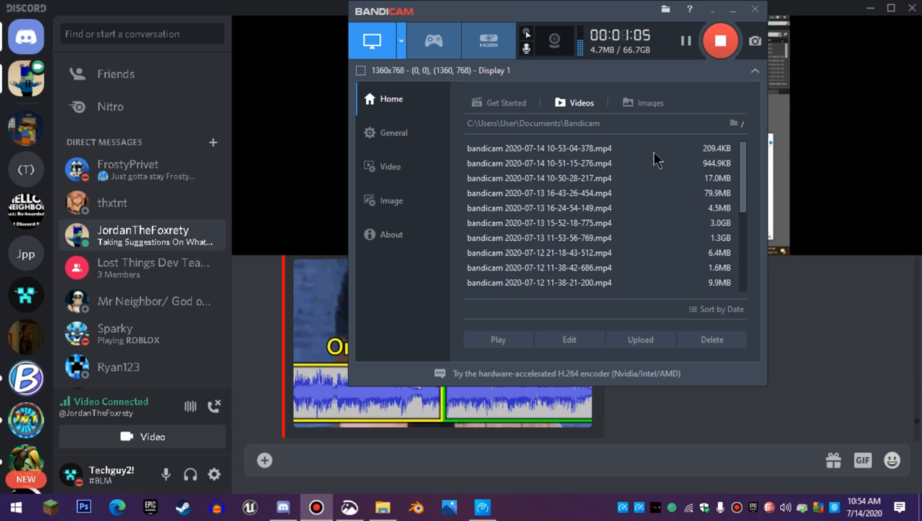